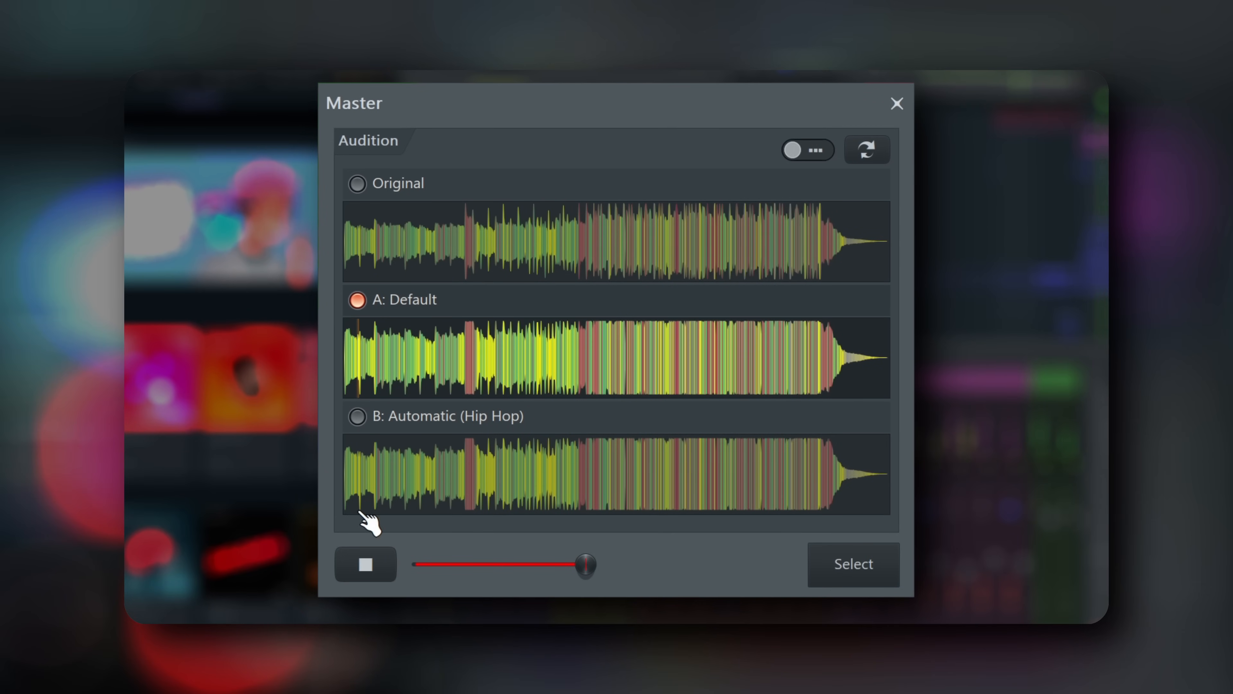
{"action": "mouse_move", "coordinate": [397, 244]}
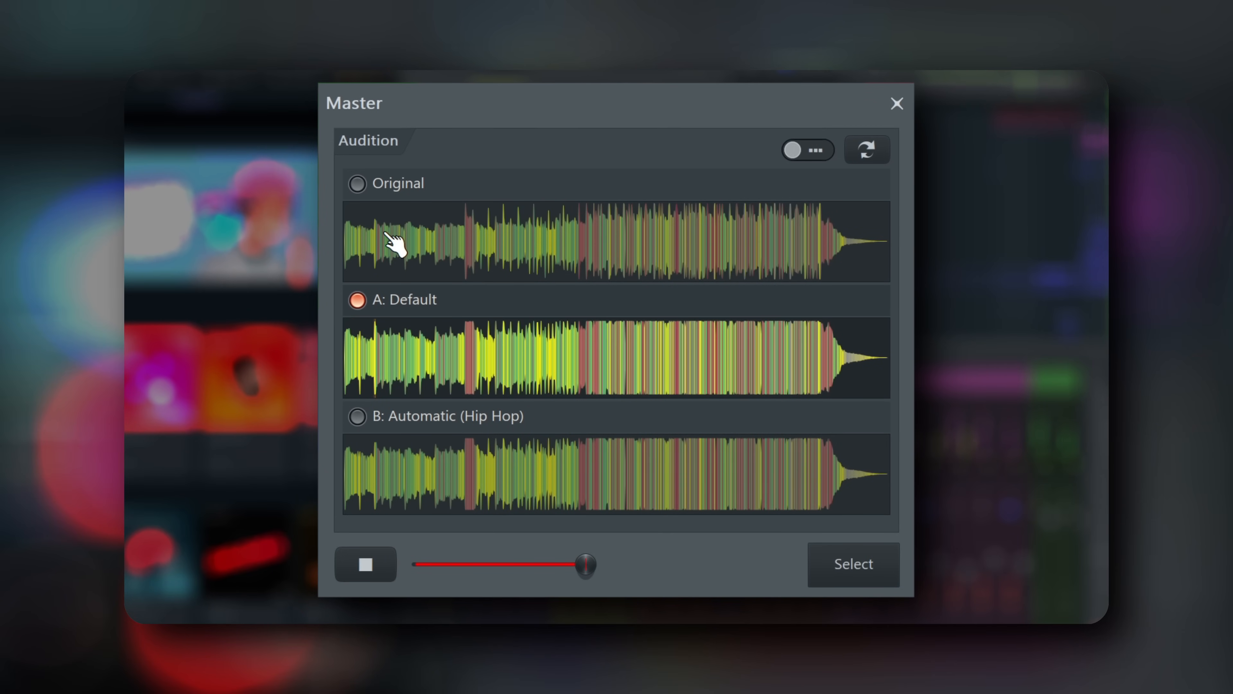
Audition the Original master, then reach FL Cloud Distribution from the Tools menu
{"action": "left_click", "coordinate": [896, 103]}
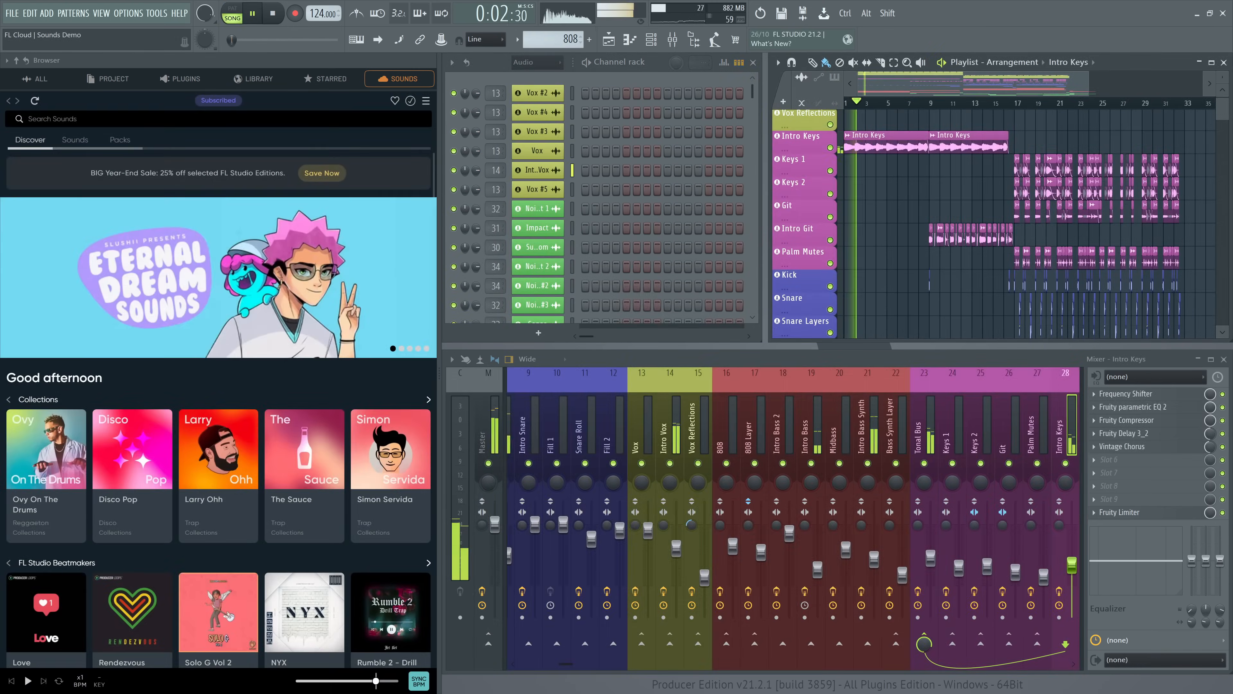
{"action": "left_click", "coordinate": [155, 13]}
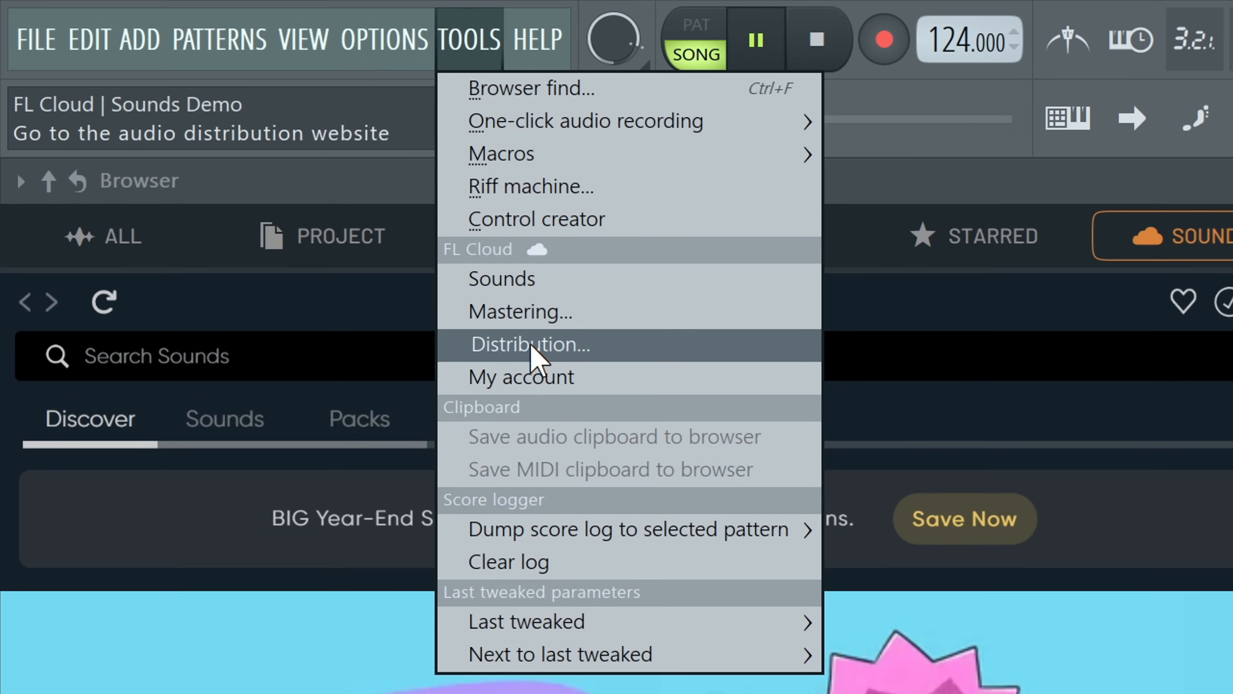
{"action": "left_click", "coordinate": [532, 344]}
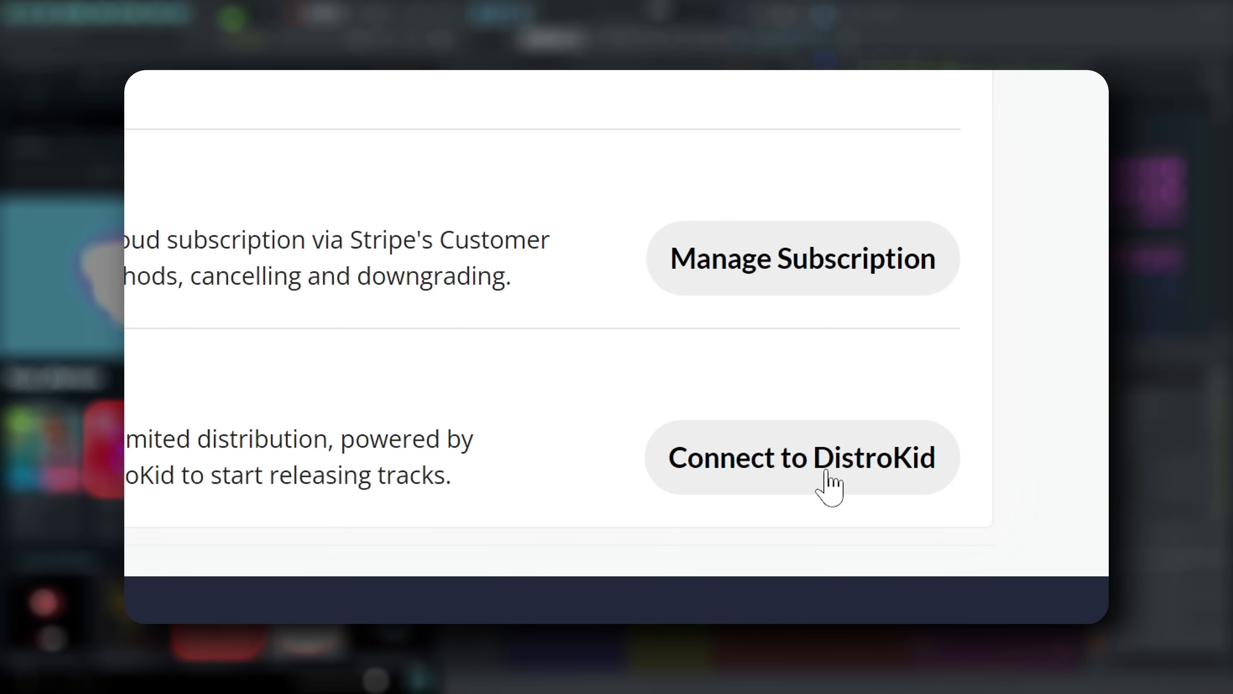
Connect the FL Cloud account to DistroKid and start on its My music page
{"action": "left_click", "coordinate": [801, 458]}
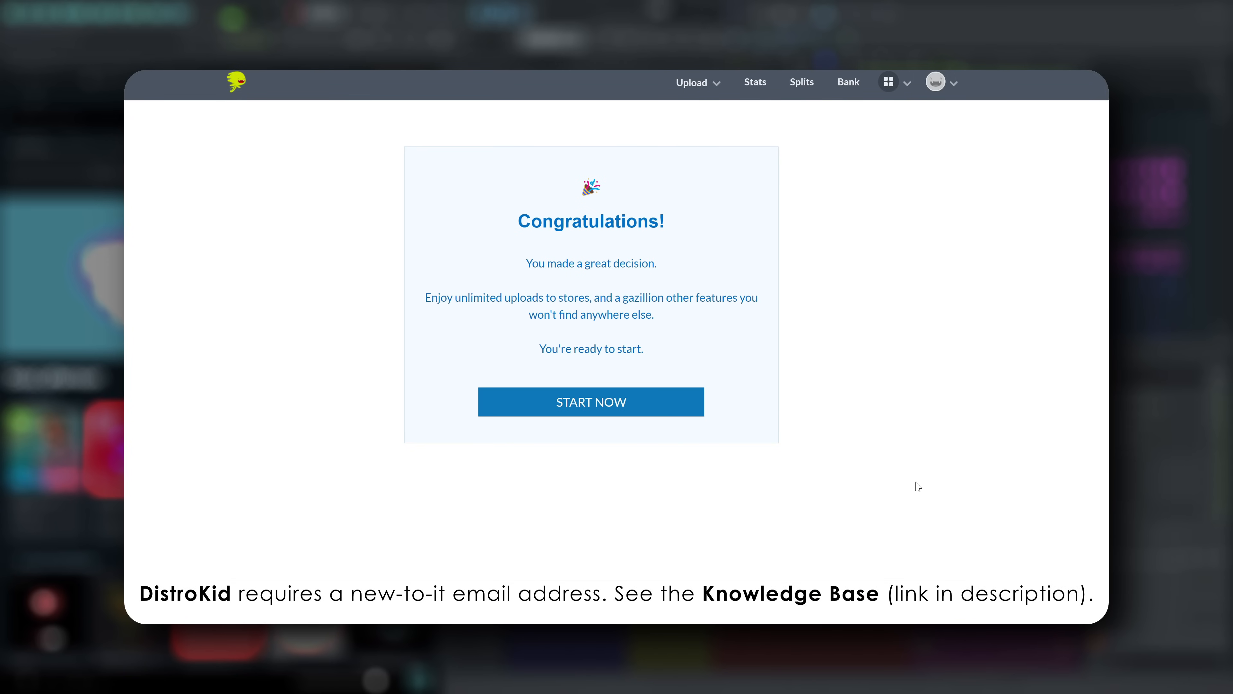
{"action": "mouse_move", "coordinate": [798, 461]}
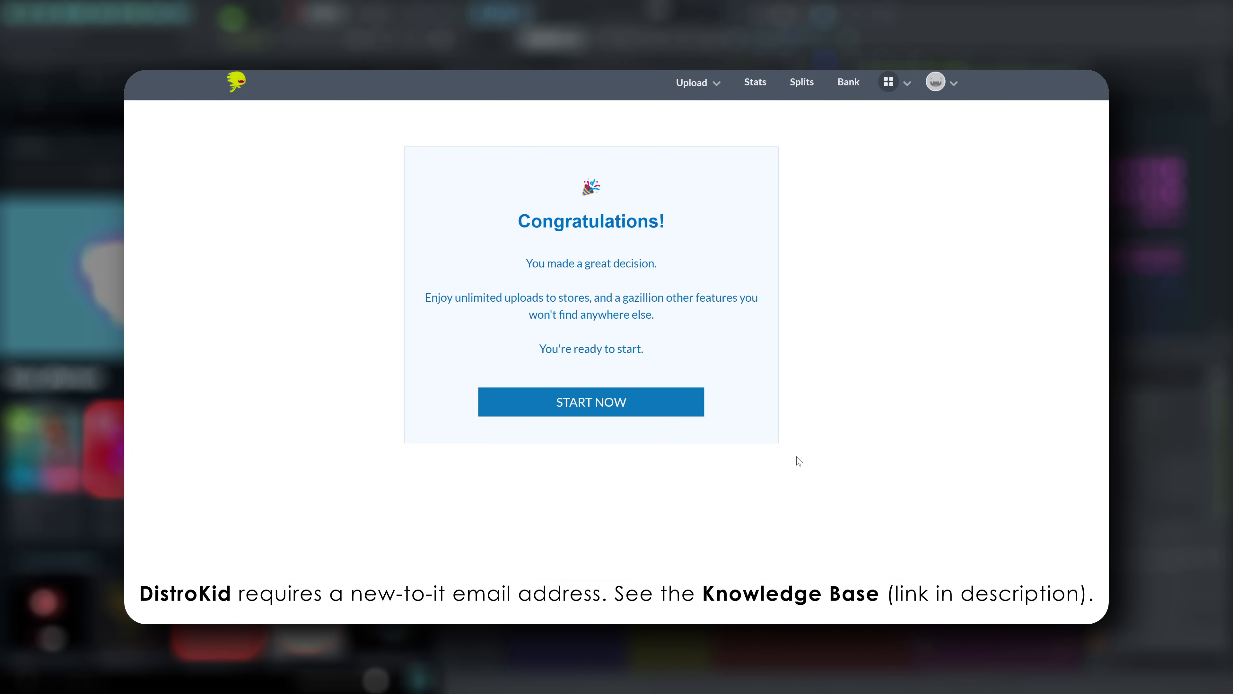
{"action": "mouse_move", "coordinate": [624, 409]}
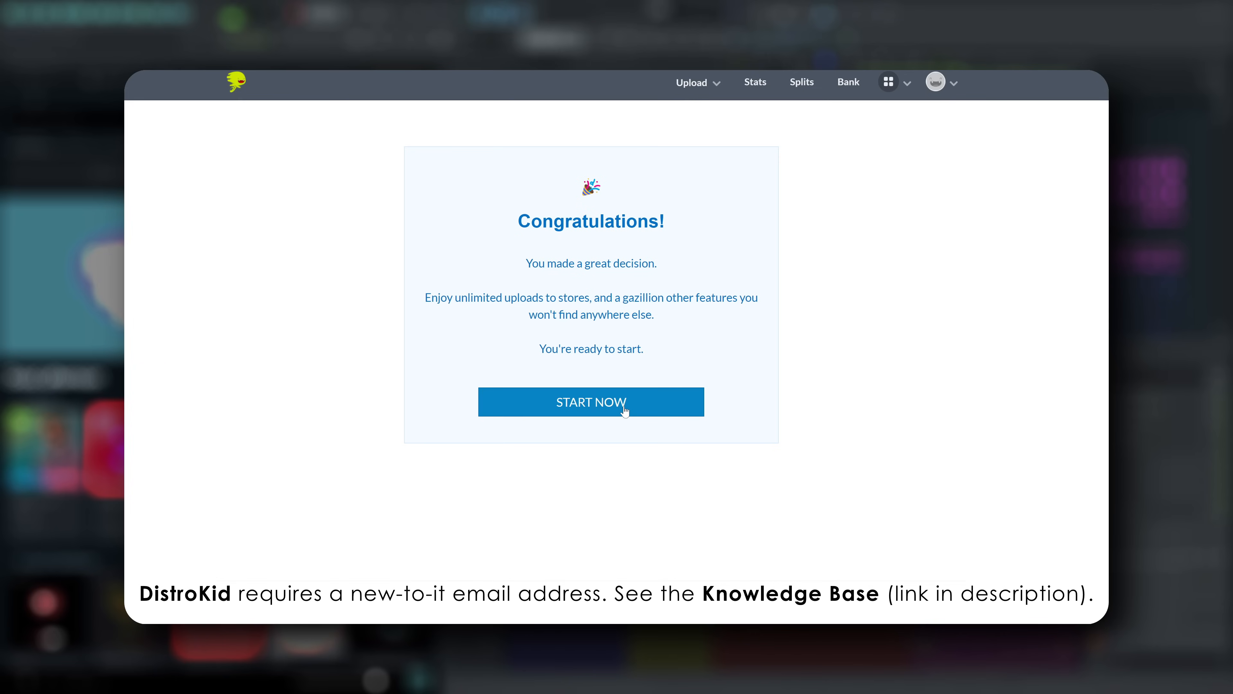
{"action": "left_click", "coordinate": [591, 402]}
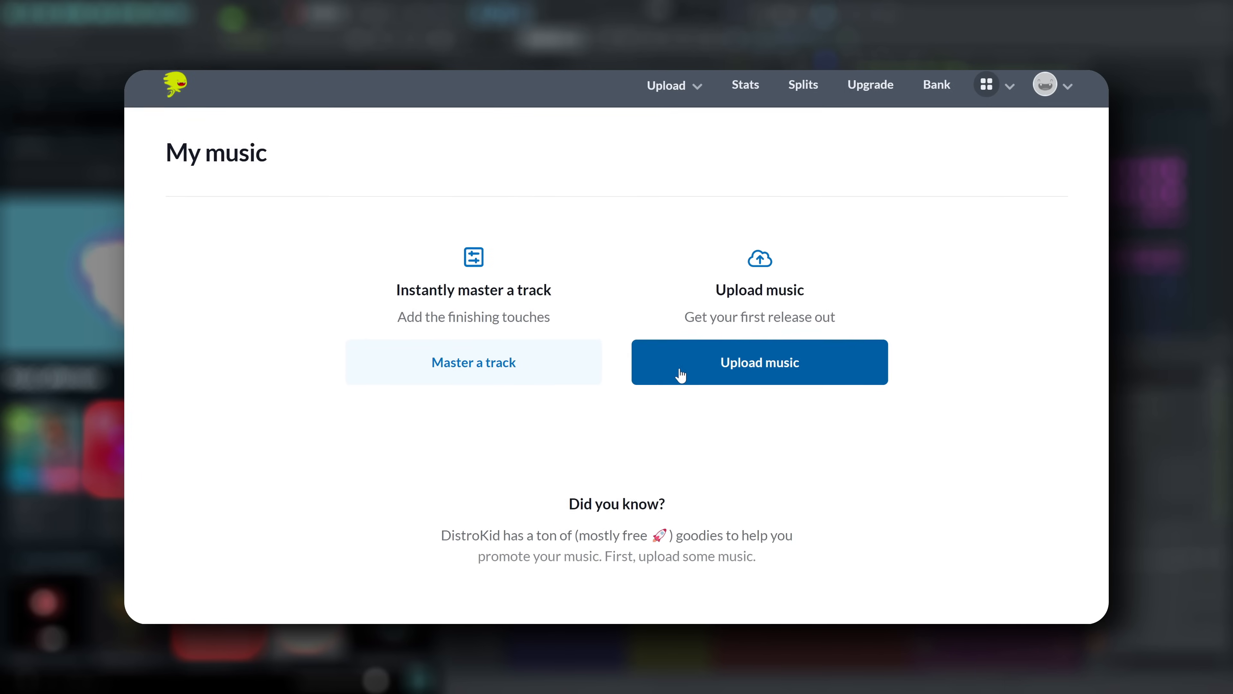
Upload 'Know What It Feels Like' with its genre and mastered WAV, then submit the release
{"action": "left_click", "coordinate": [759, 361]}
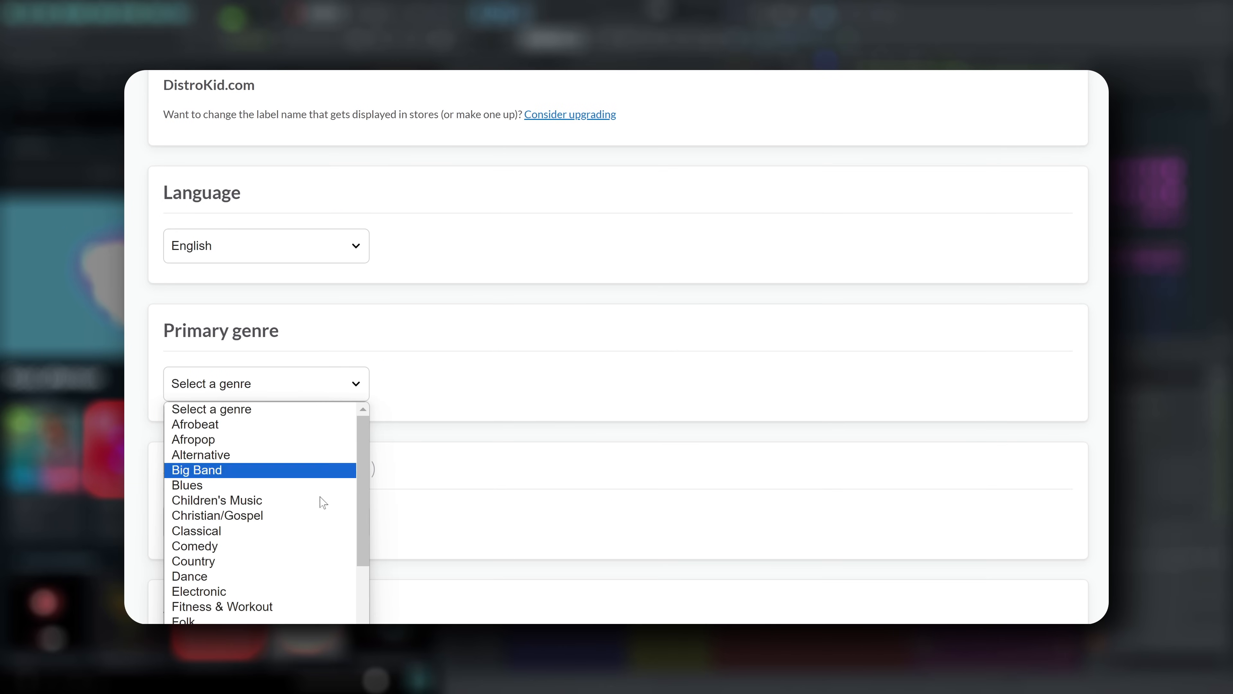
{"action": "left_click", "coordinate": [199, 591]}
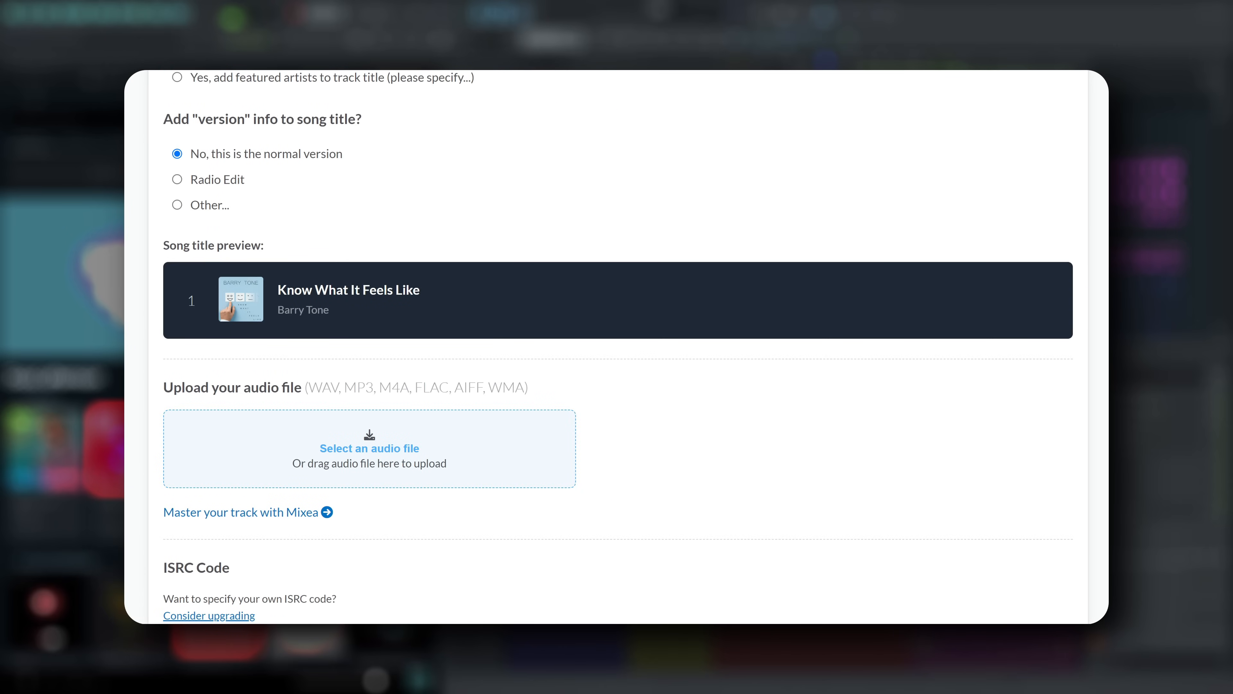
{"action": "left_click", "coordinate": [369, 448]}
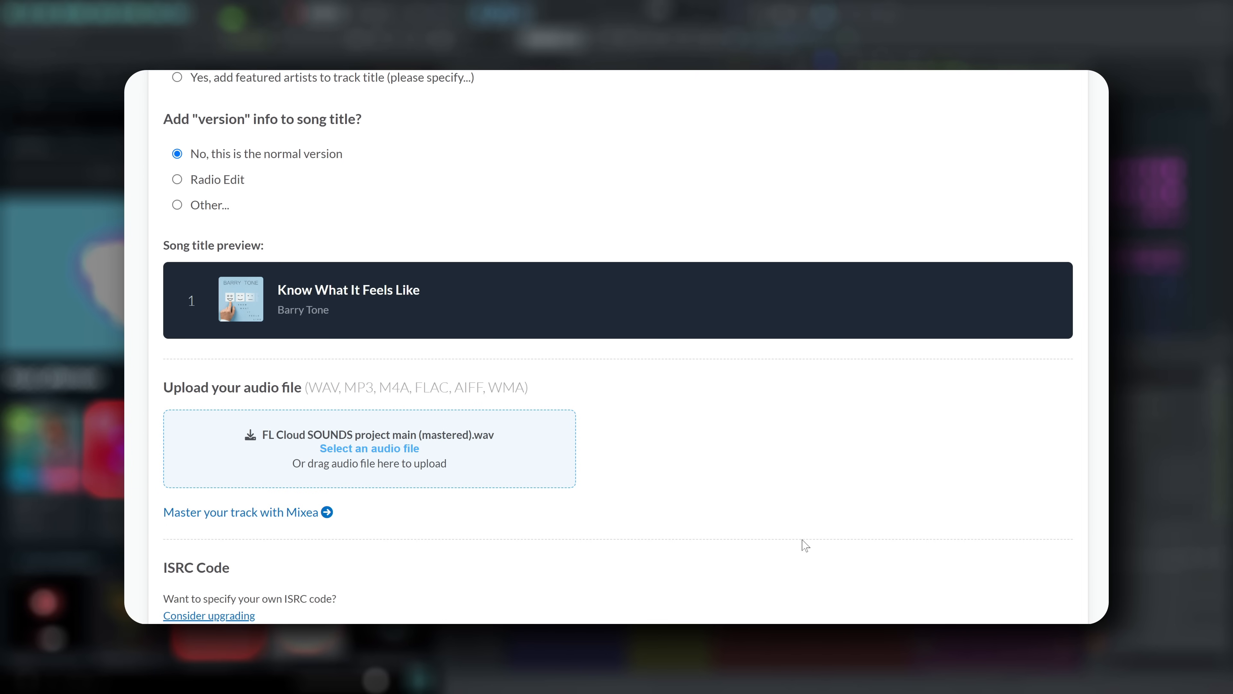
{"action": "scroll", "scroll_direction": "down", "scroll_amount": 3}
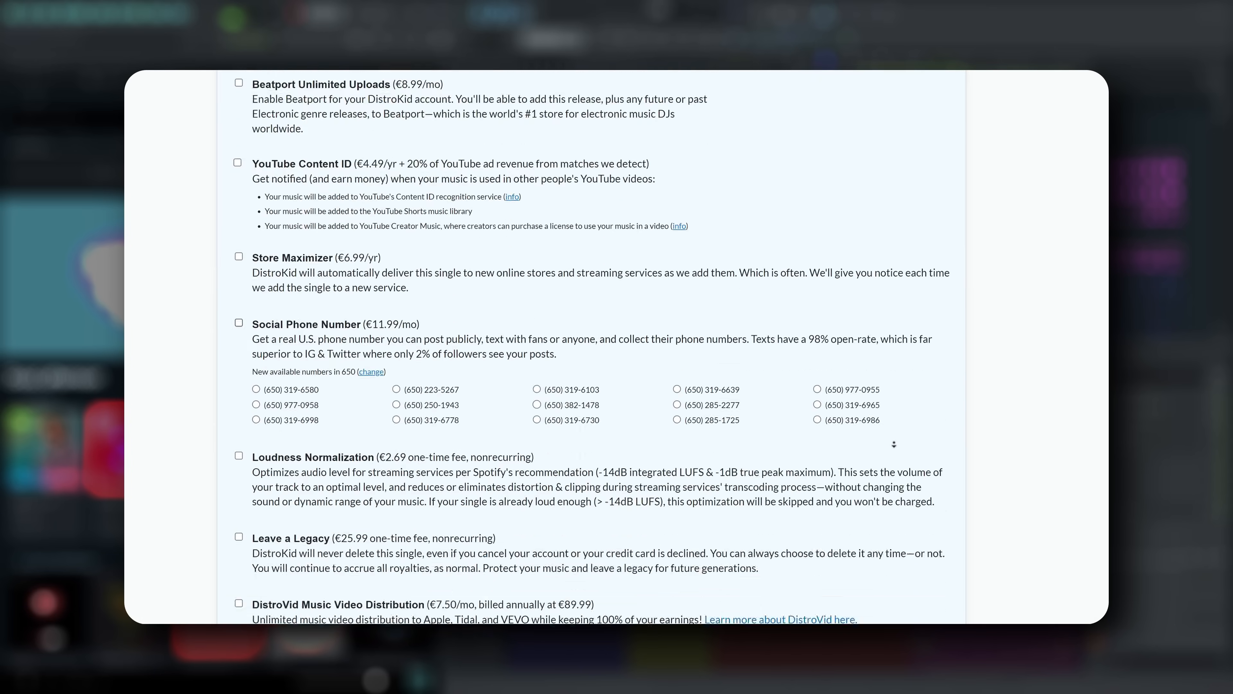
{"action": "scroll", "scroll_direction": "down", "scroll_amount": 3}
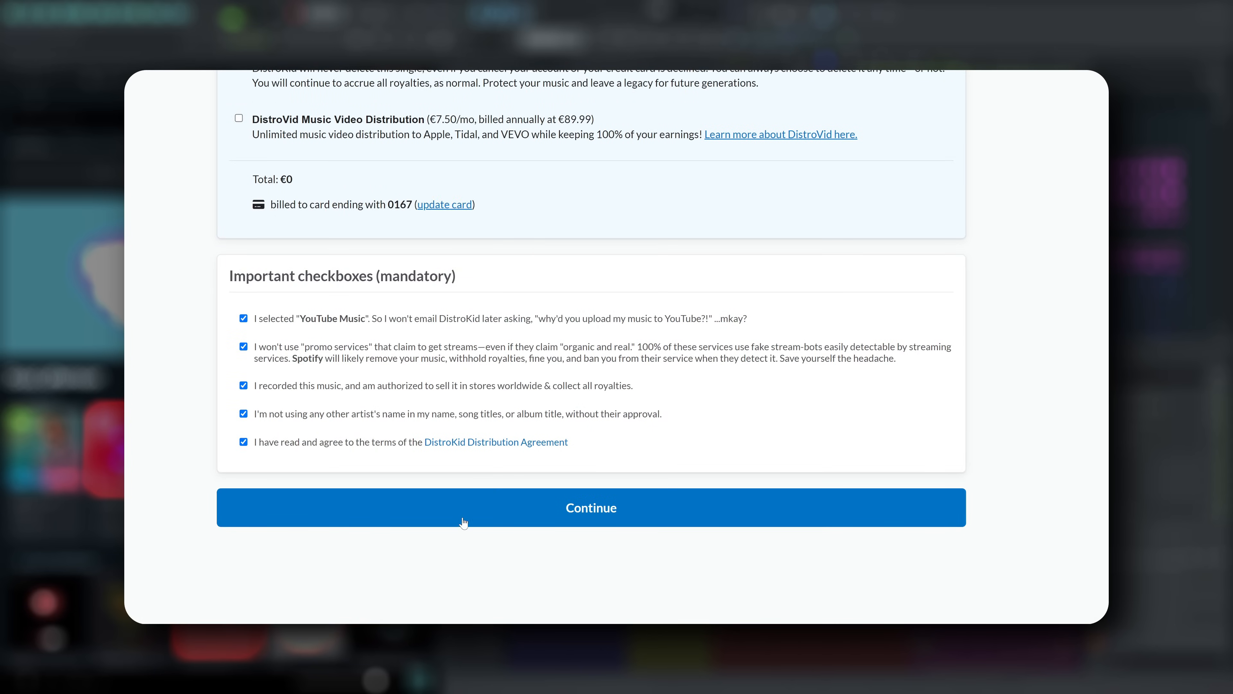
{"action": "left_click", "coordinate": [591, 508]}
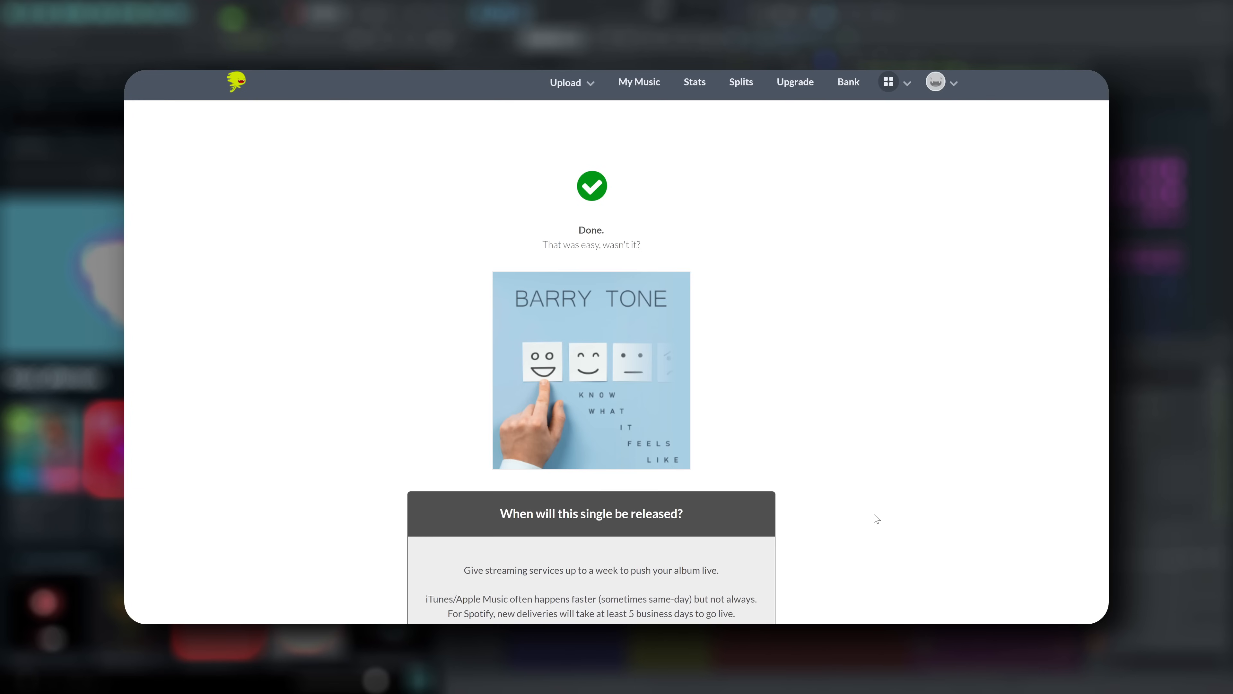